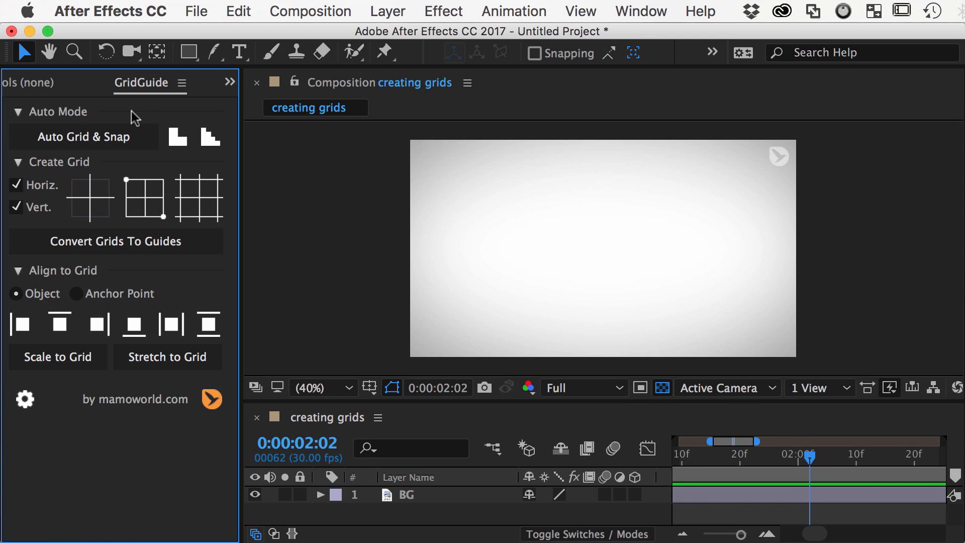
mouse_move(90, 198)
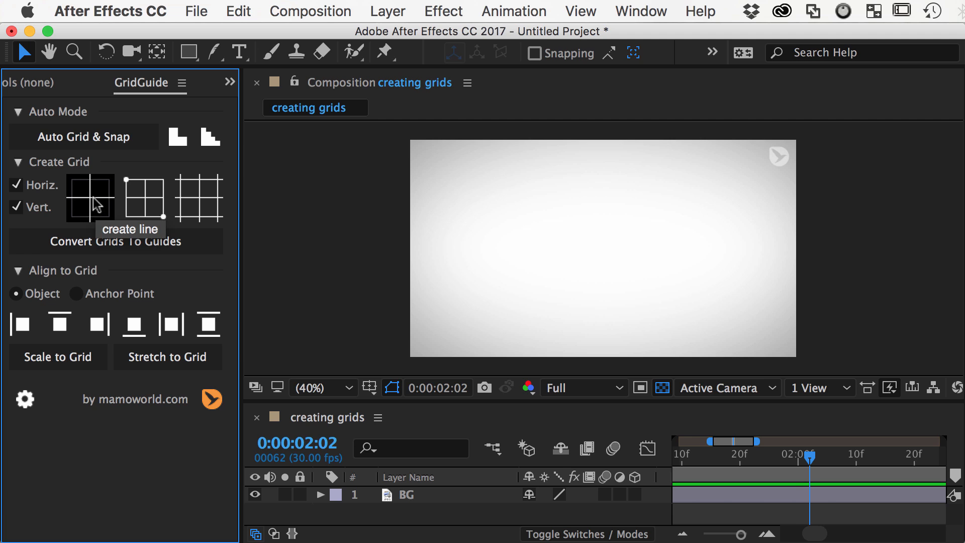
mouse_move(144, 198)
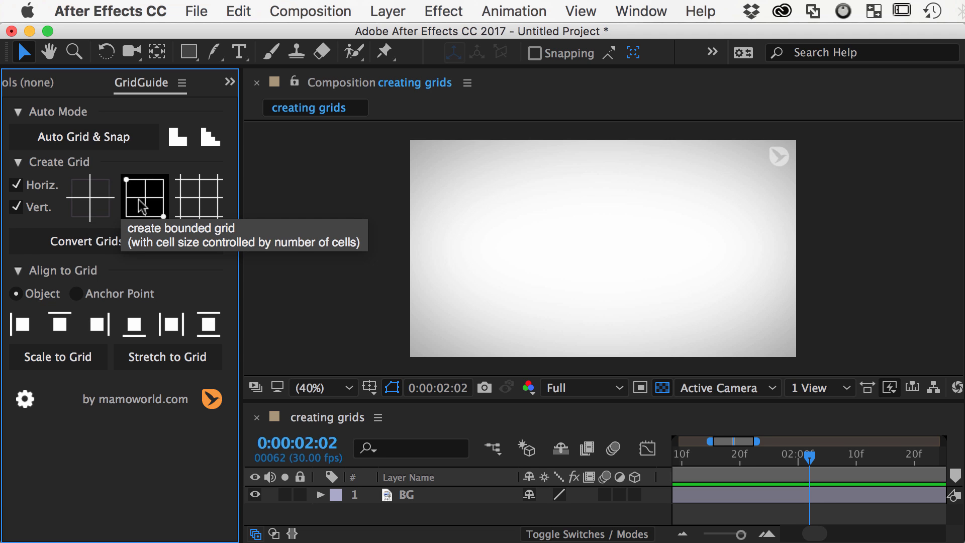
mouse_move(197, 209)
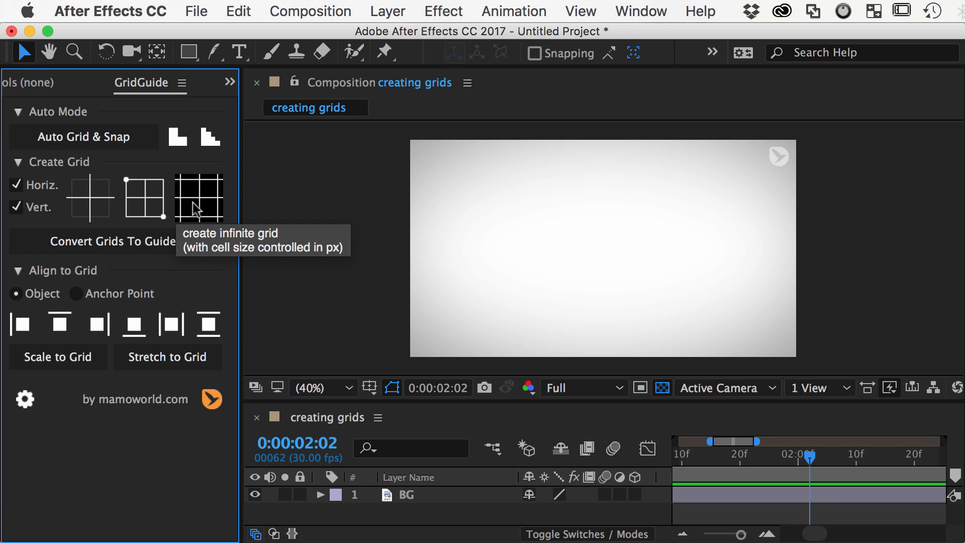
mouse_move(57, 206)
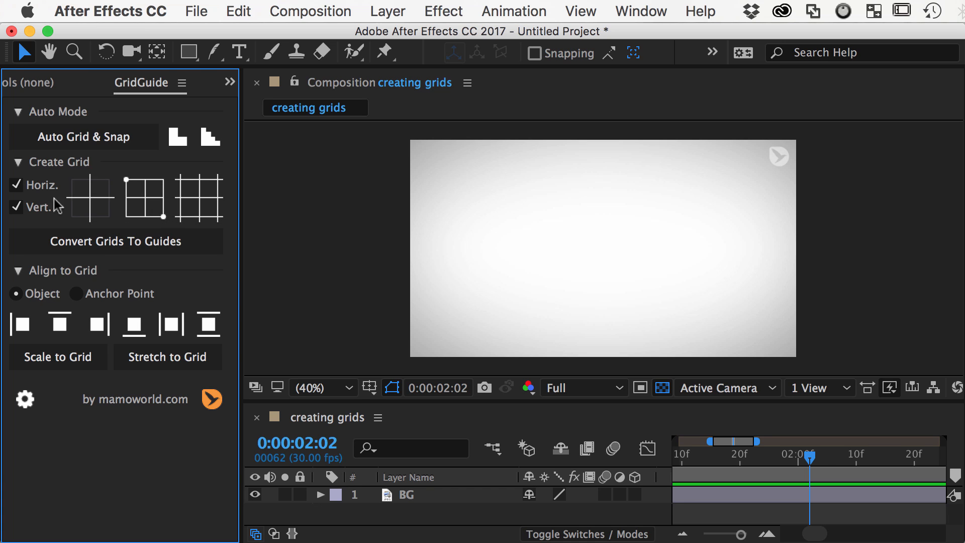
Try the horizontal-only and vertical-only options, then create an infinite grid with both
left_click(16, 206)
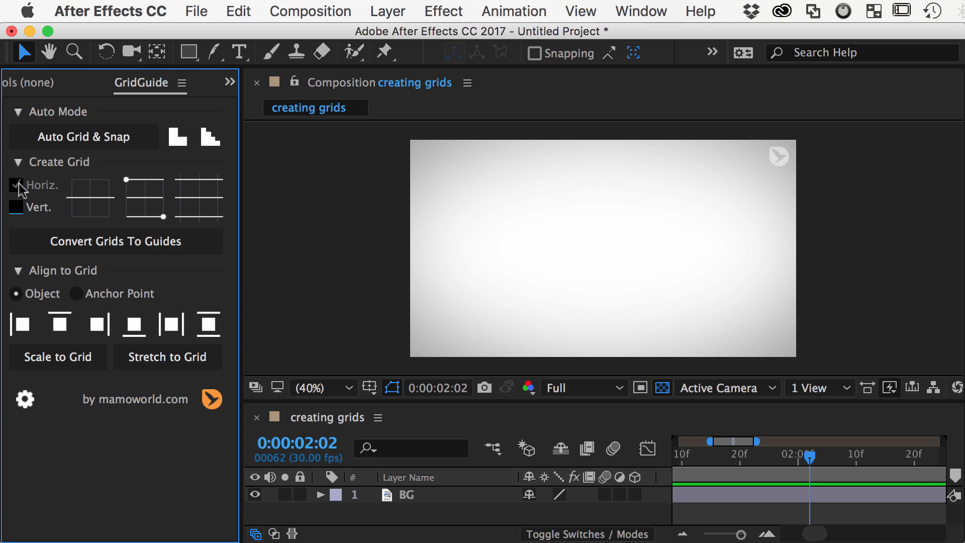
left_click(17, 207)
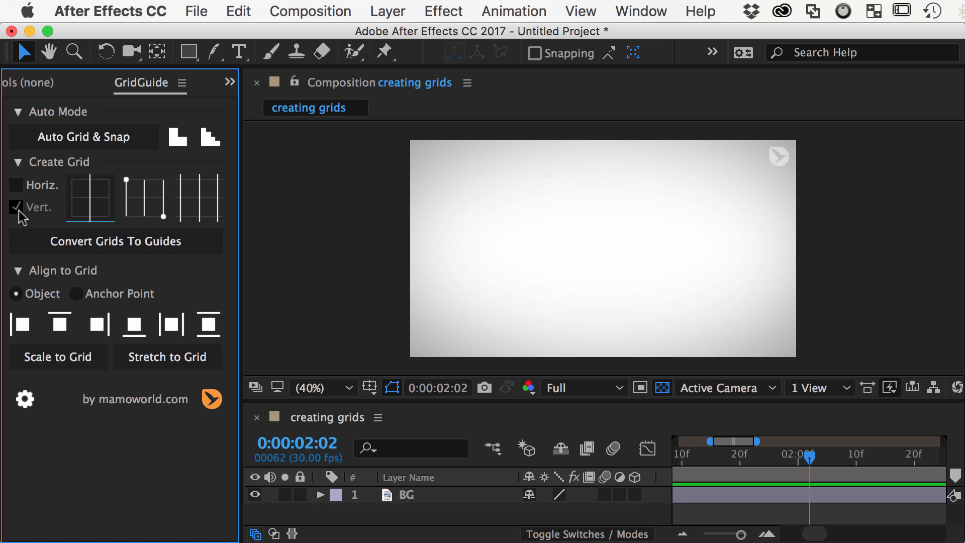
left_click(16, 185)
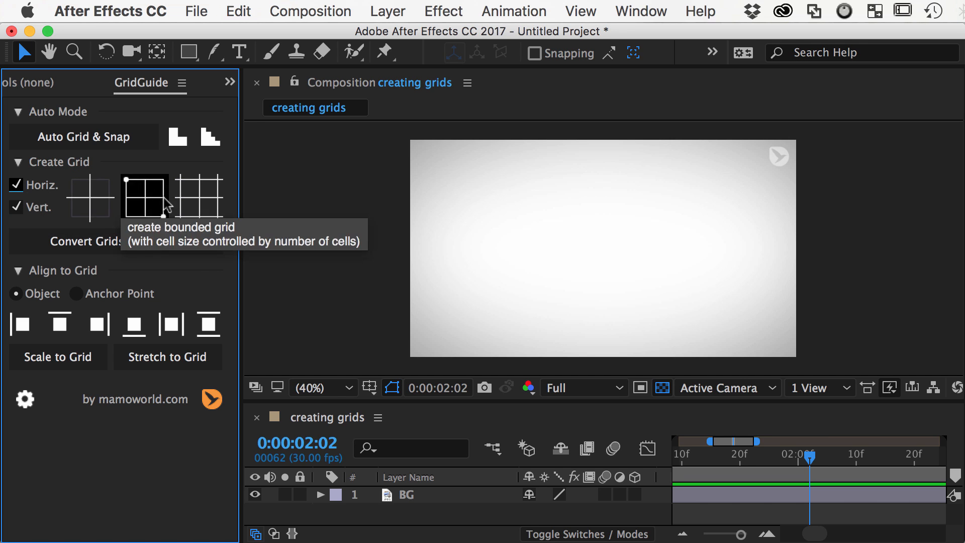
mouse_move(197, 197)
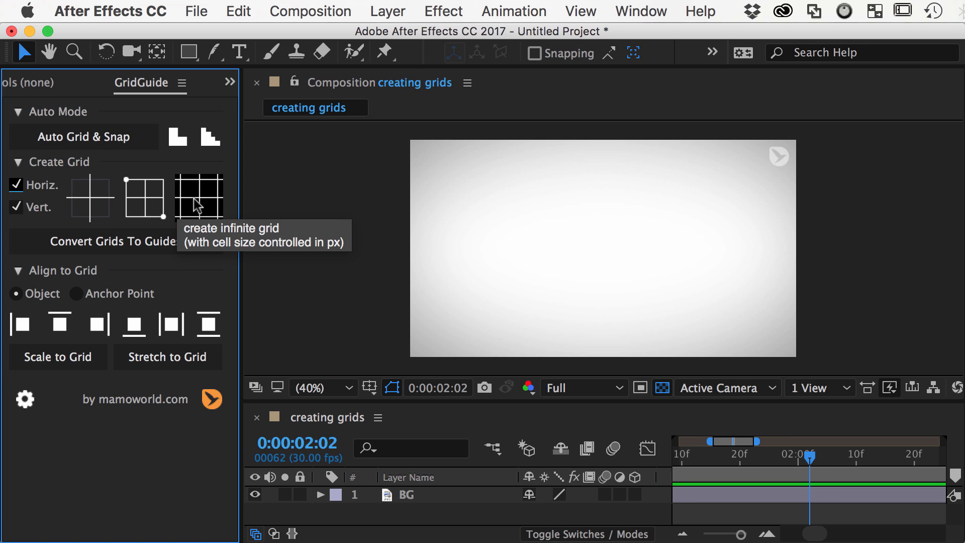
left_click(198, 198)
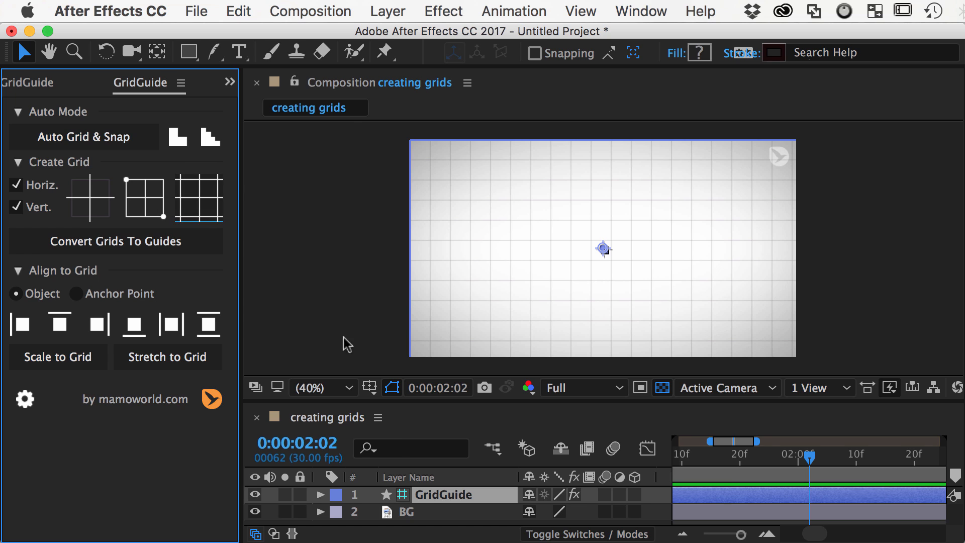
mouse_move(427, 499)
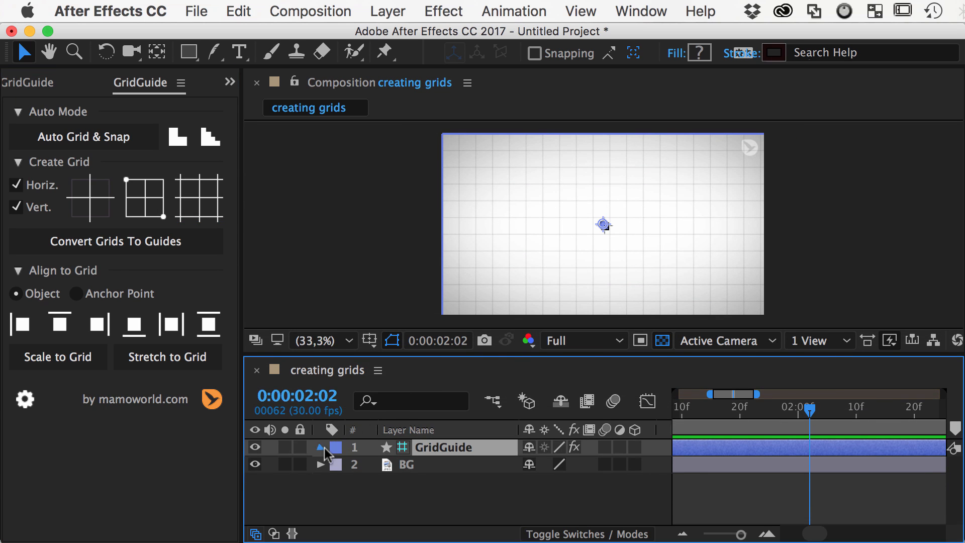
Turn on Square Grid in the grid layer's Grid Parameters
left_click(320, 447)
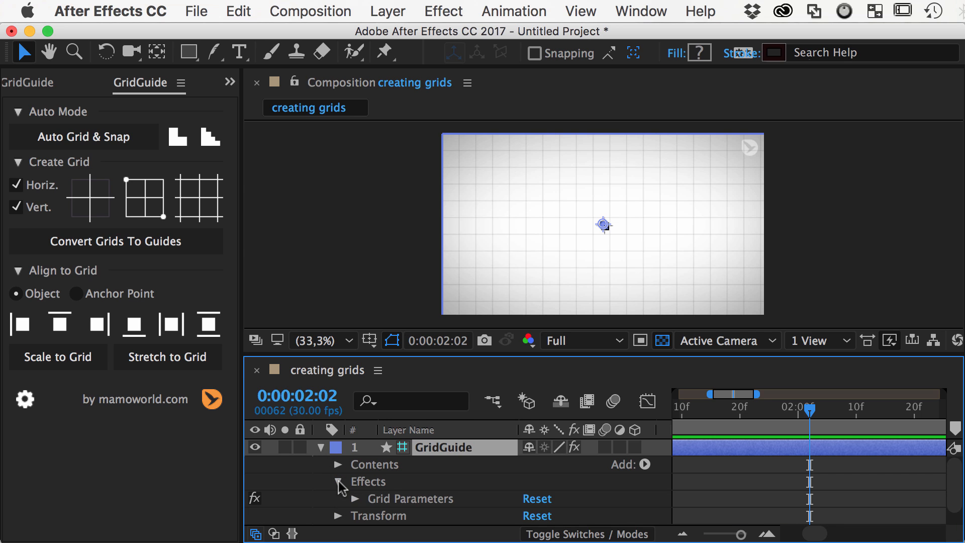
left_click(336, 499)
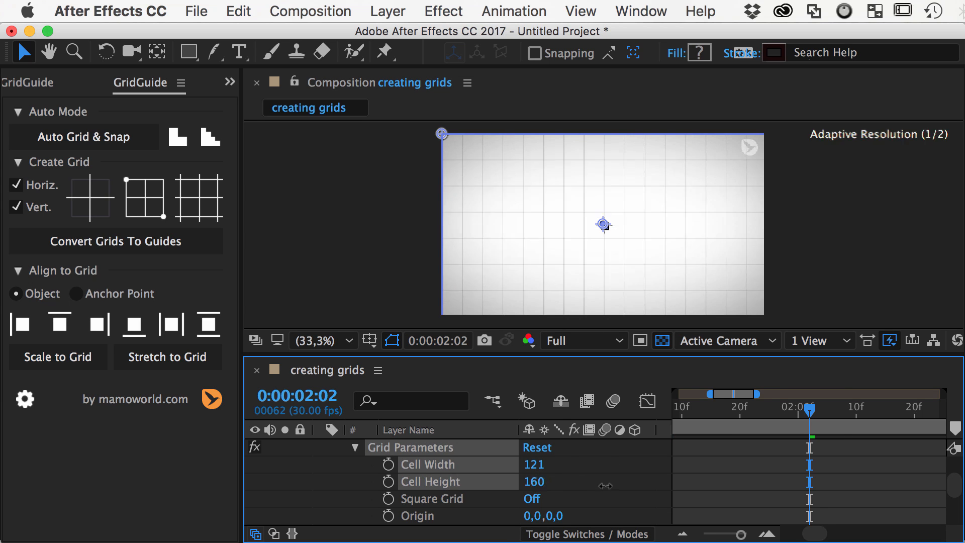
left_click(530, 498)
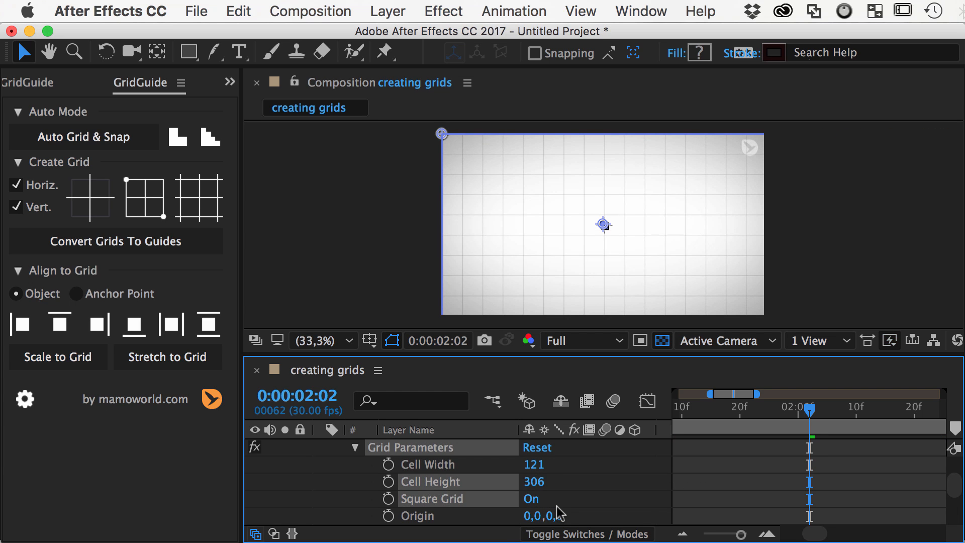
left_click(531, 498)
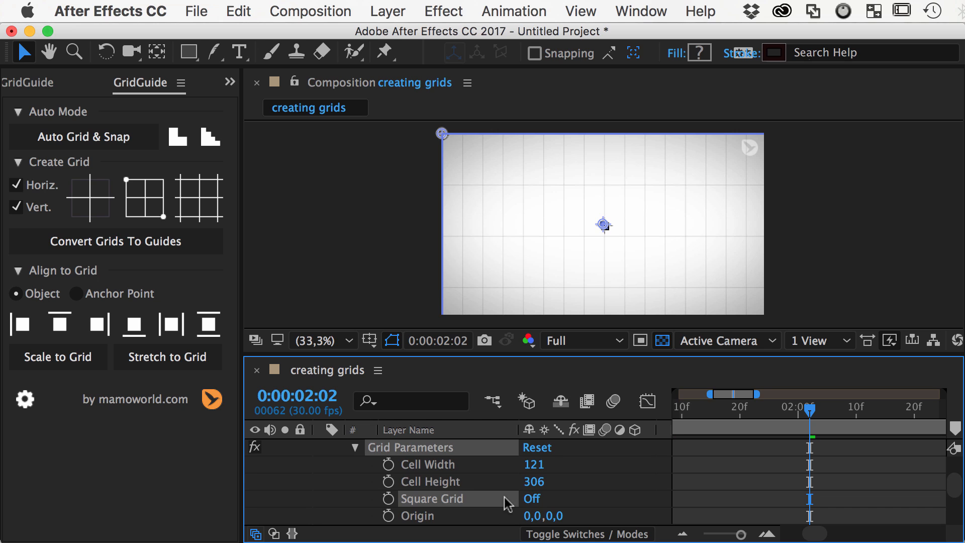
left_click(530, 499)
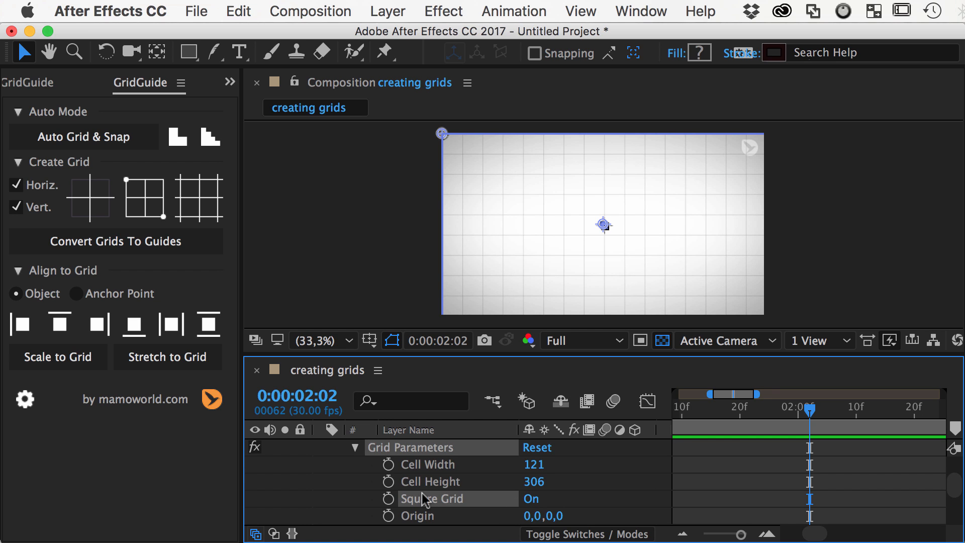
scroll("down", 3)
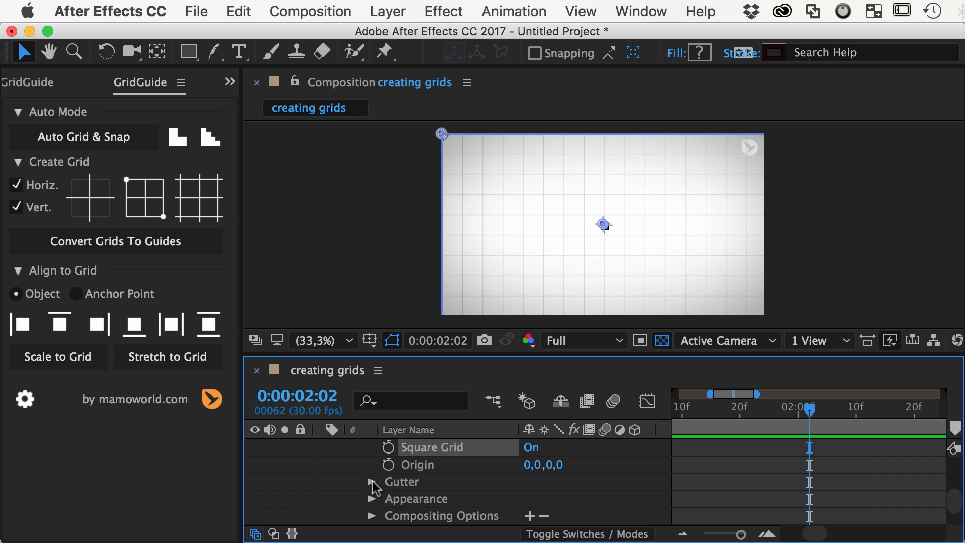
left_click(372, 482)
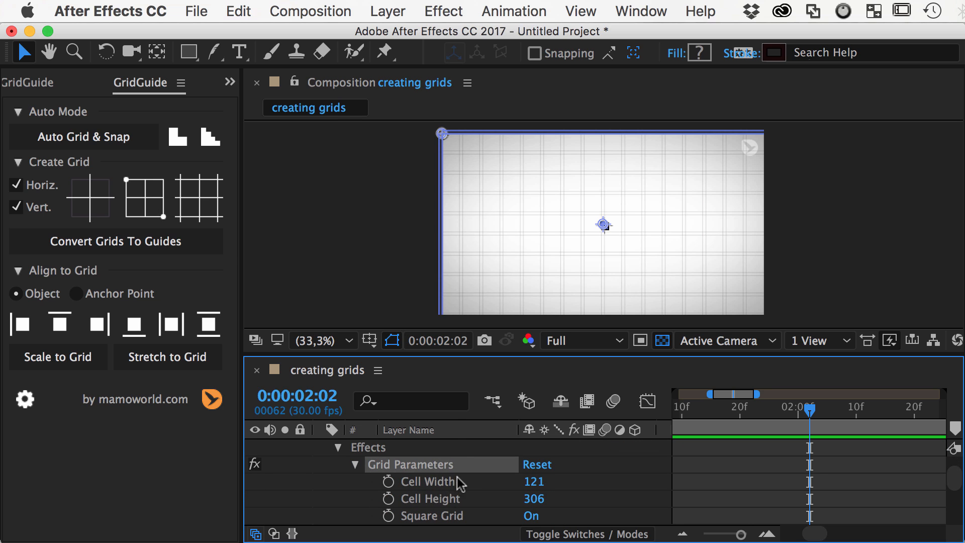
mouse_move(439, 502)
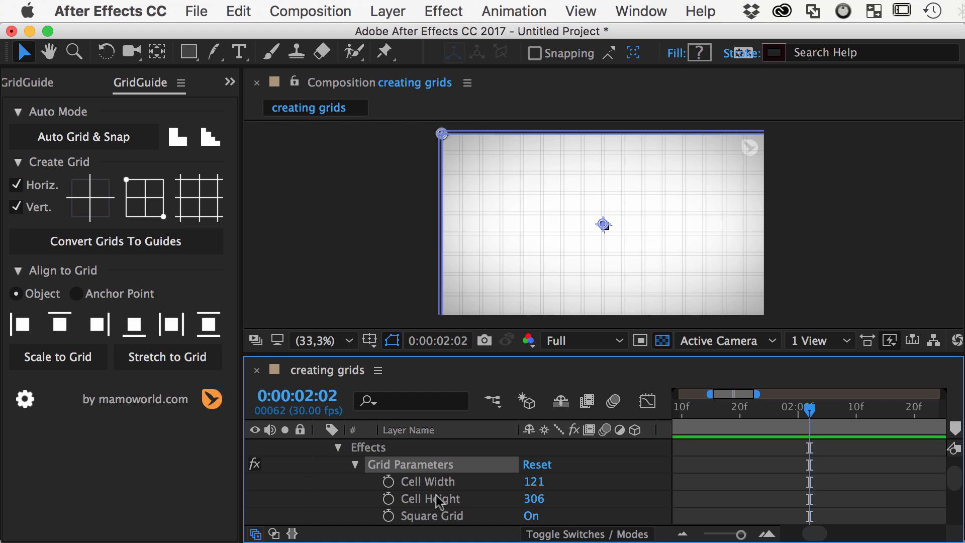
mouse_move(142, 200)
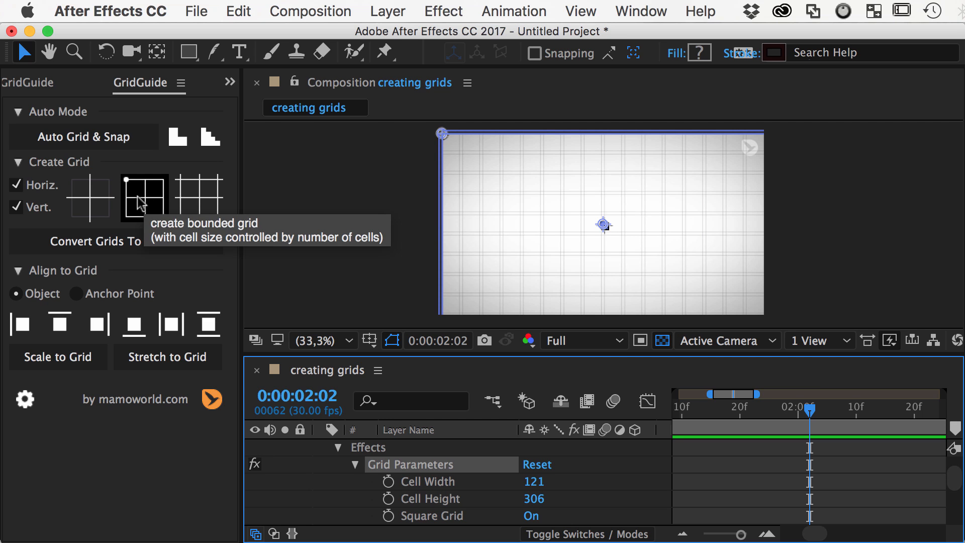
Hide the infinite grid, add a bounded grid, and edit its cells per column
left_click(145, 197)
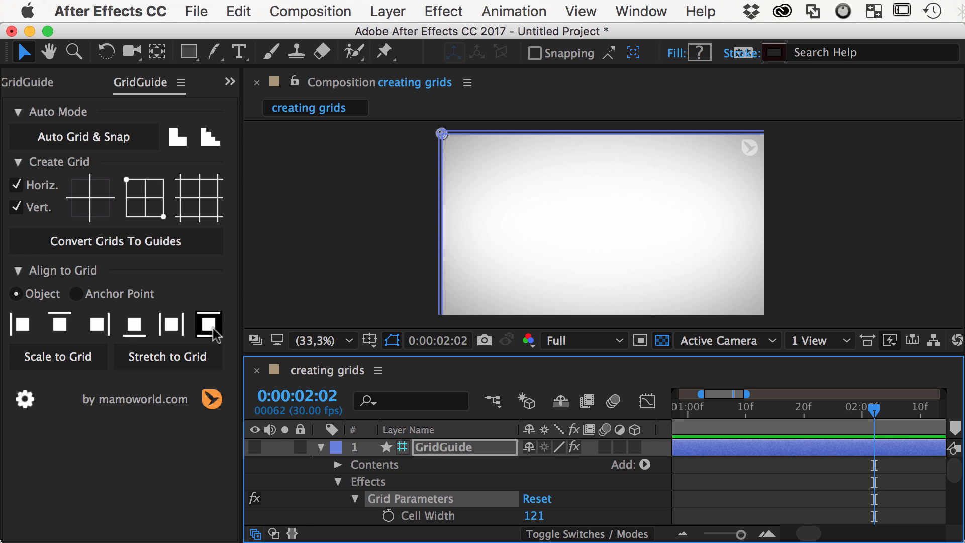
left_click(144, 198)
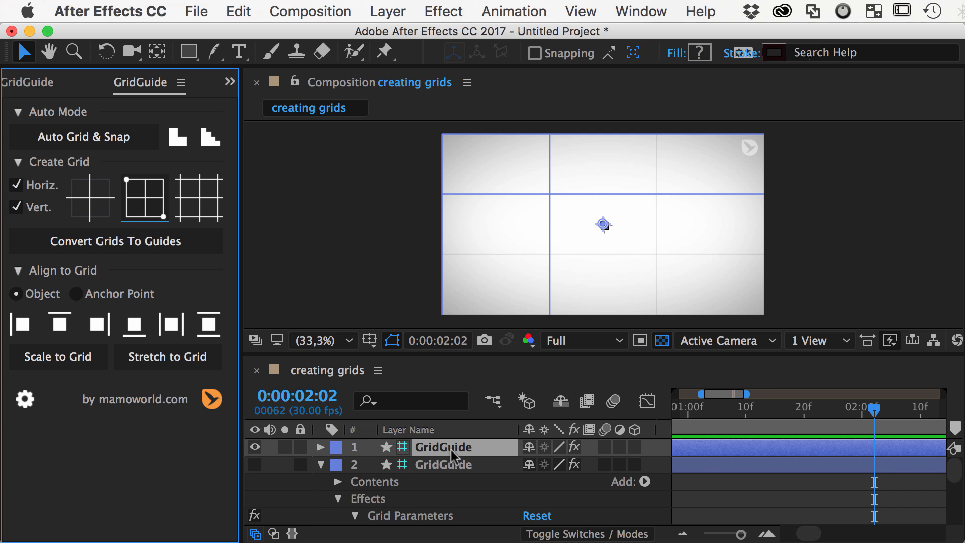
left_click(320, 447)
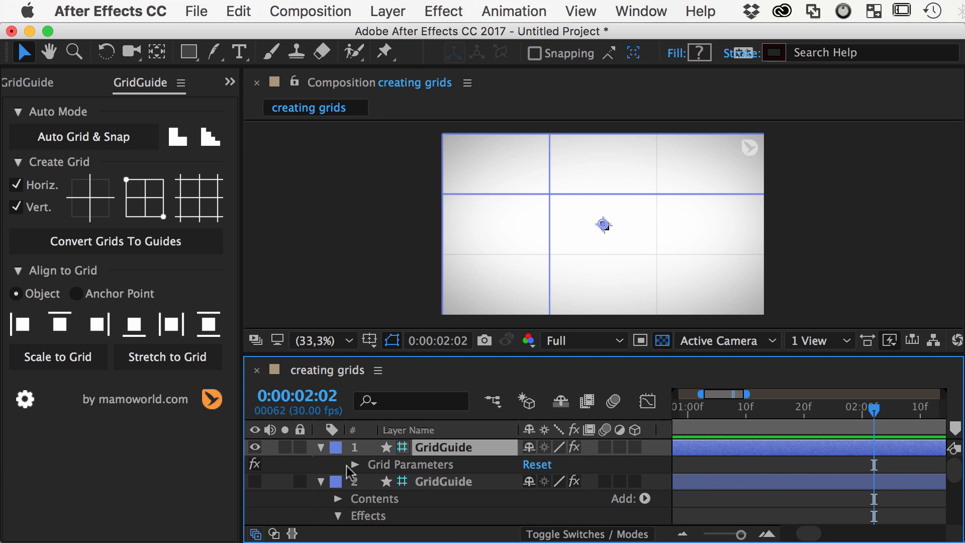
left_click(354, 464)
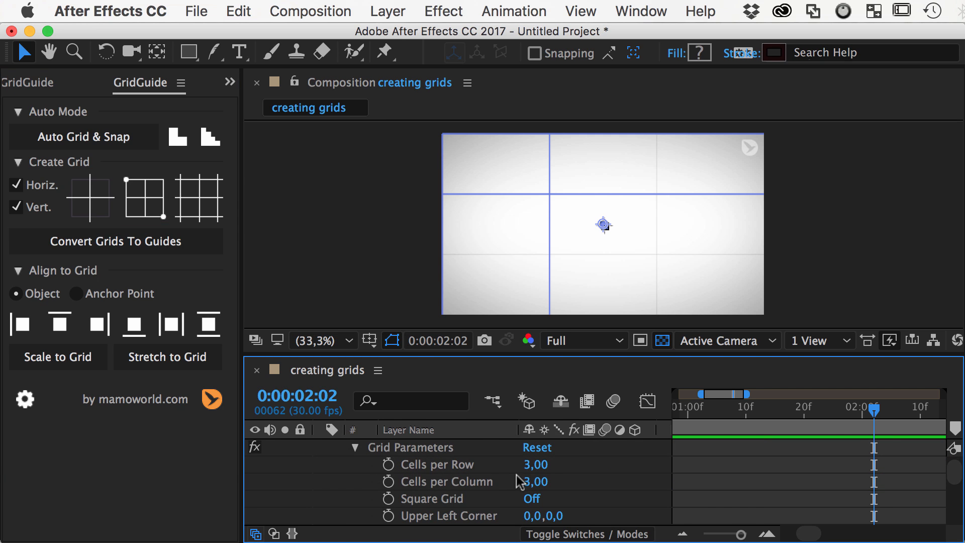
double_click(534, 463)
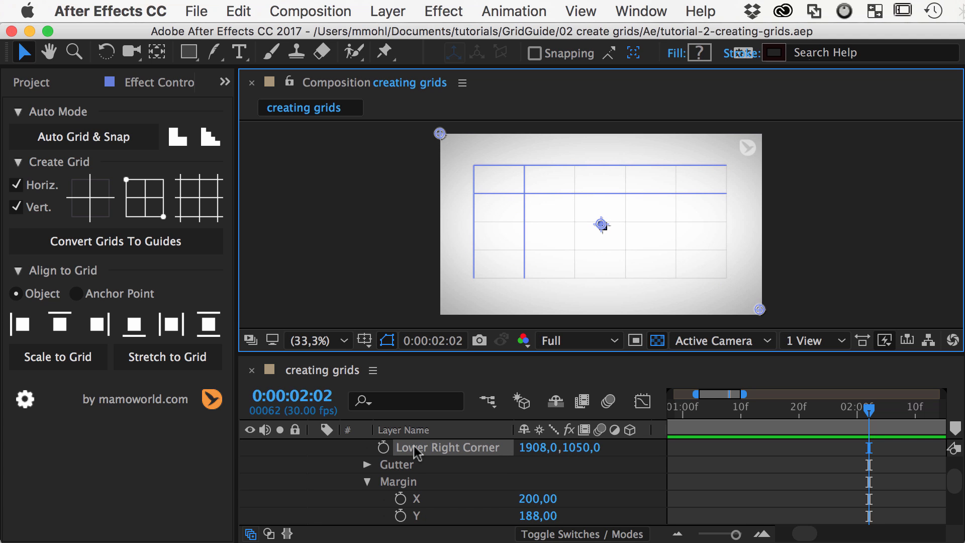
Raise the bounded grid's stroke width to 17 and give its lines a new colour
scroll("down", 3)
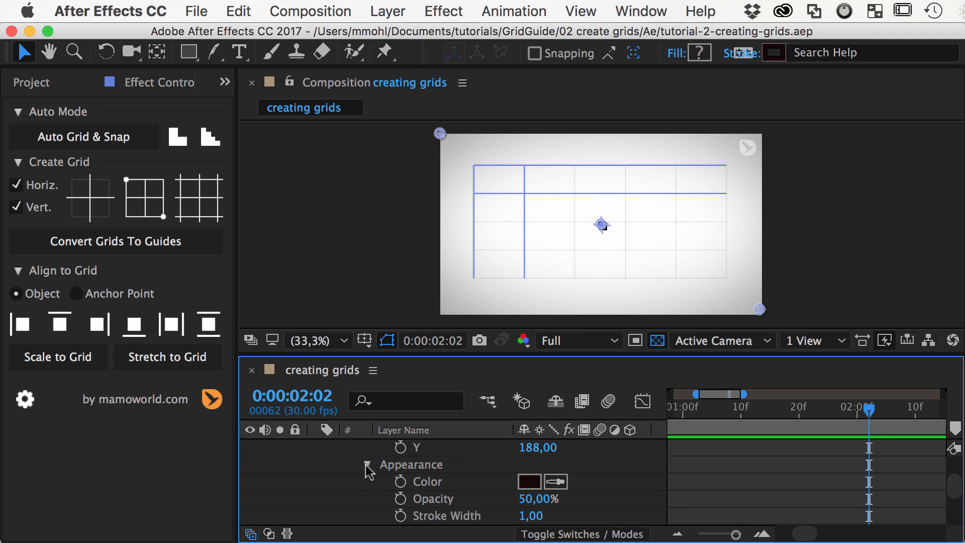
left_click(369, 464)
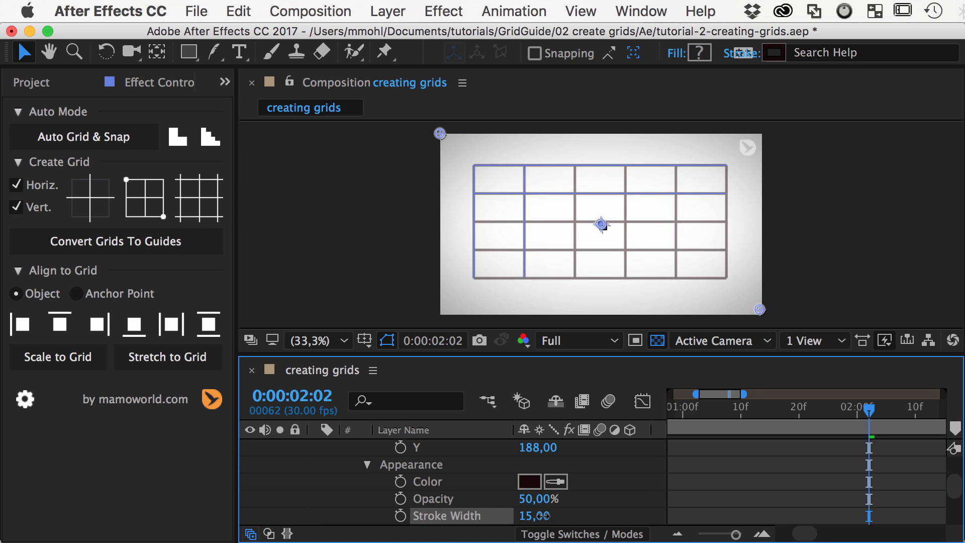
left_click(528, 480)
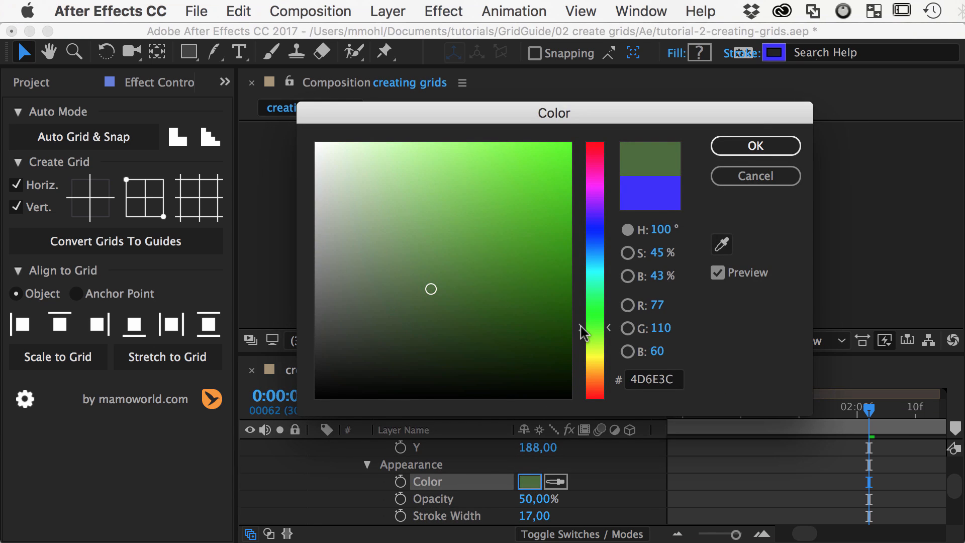
left_click(753, 146)
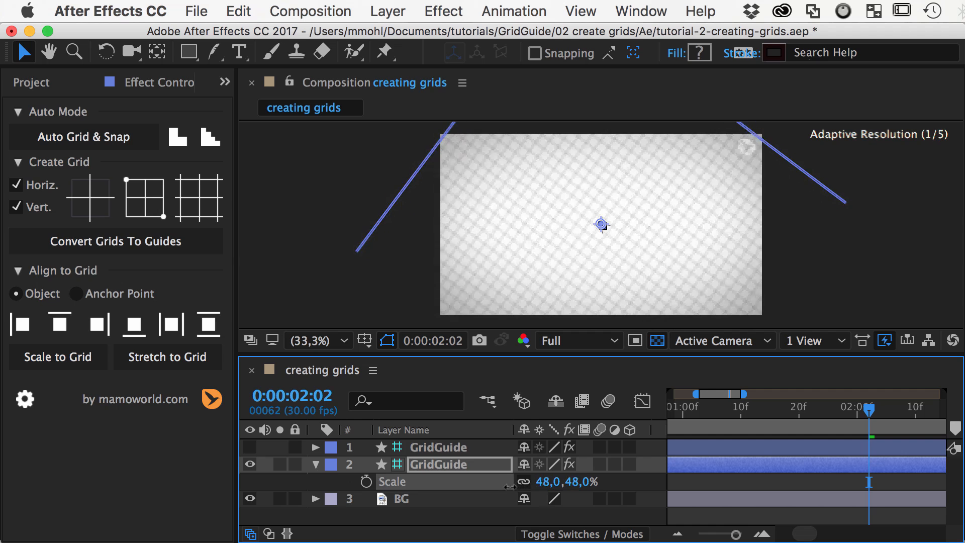
Select both GridGuide layers and delete them
left_click(316, 463)
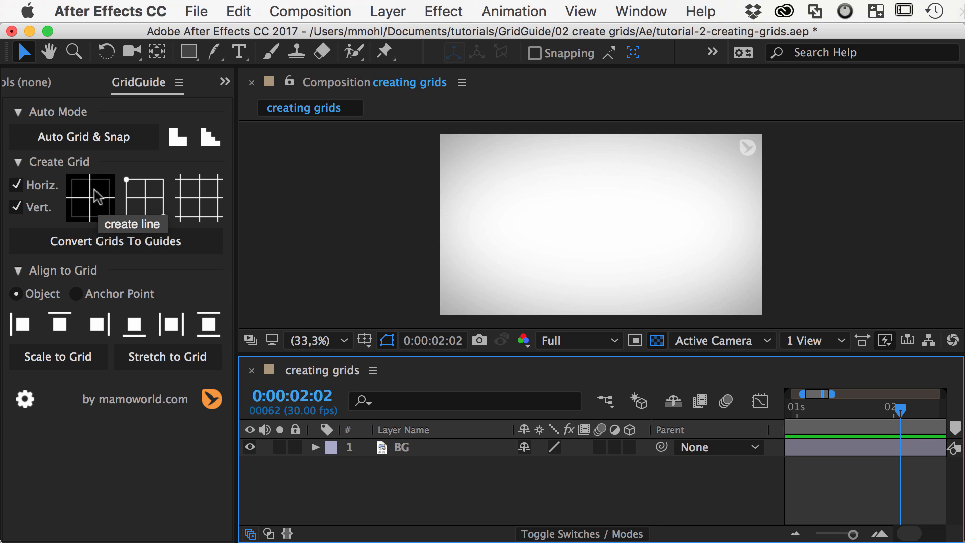
Create crosshair lines, disable horizontal lines for a vertical line, then deselect
left_click(90, 195)
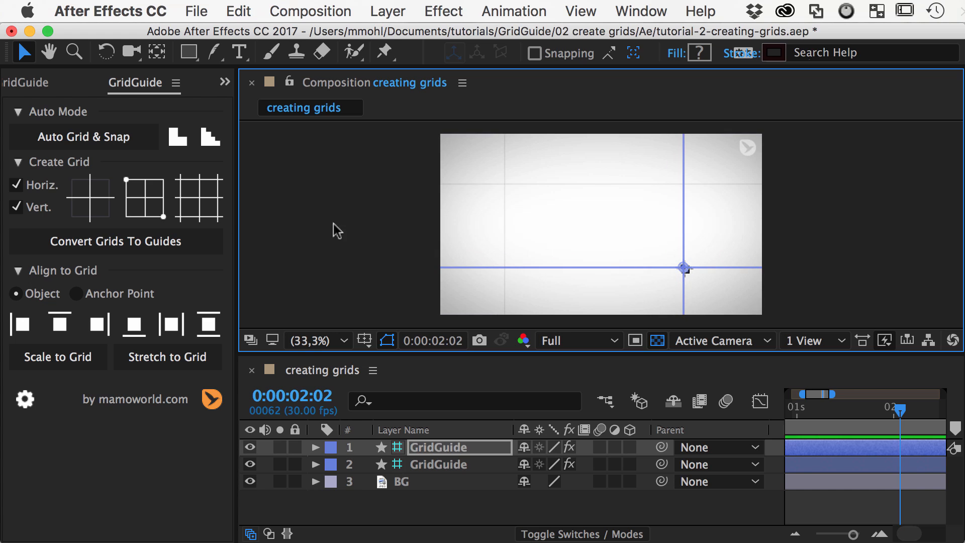
left_click(16, 185)
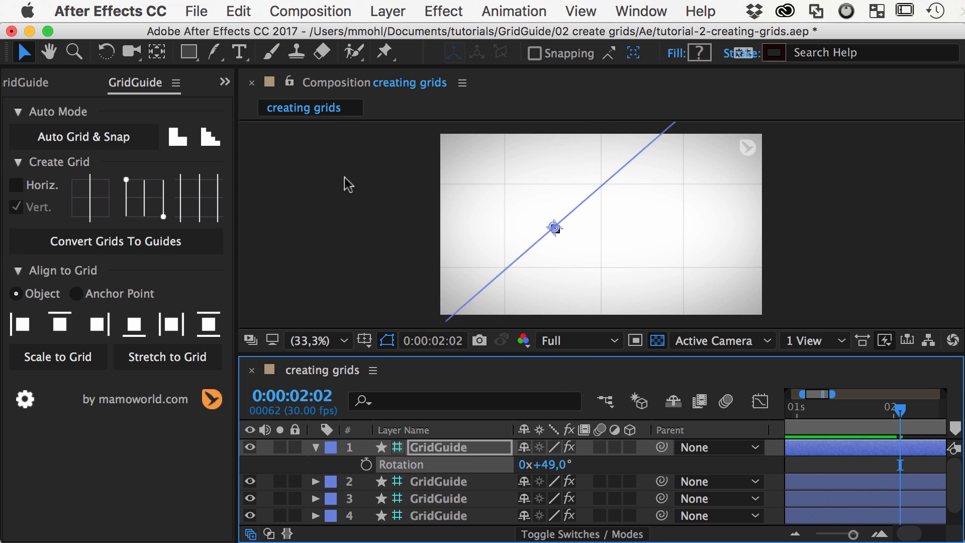
left_click(345, 184)
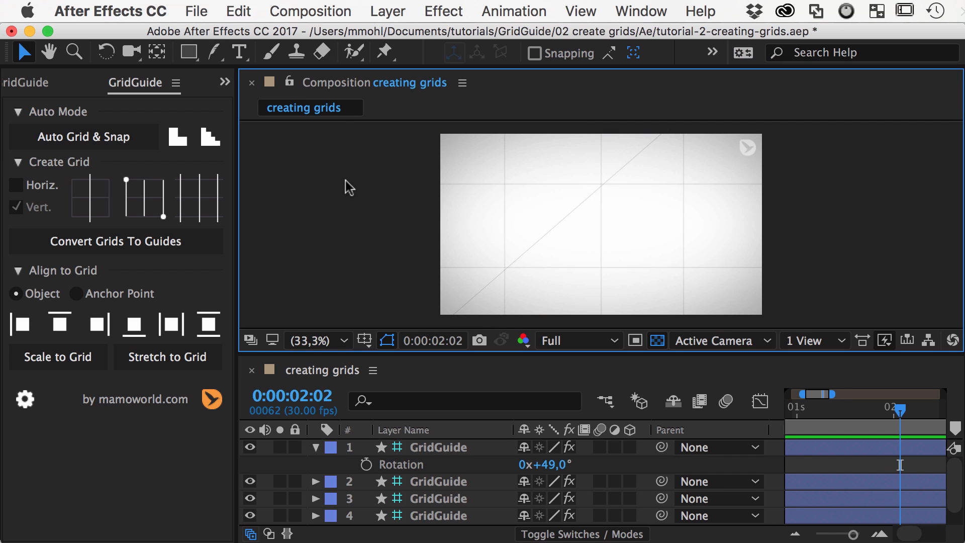